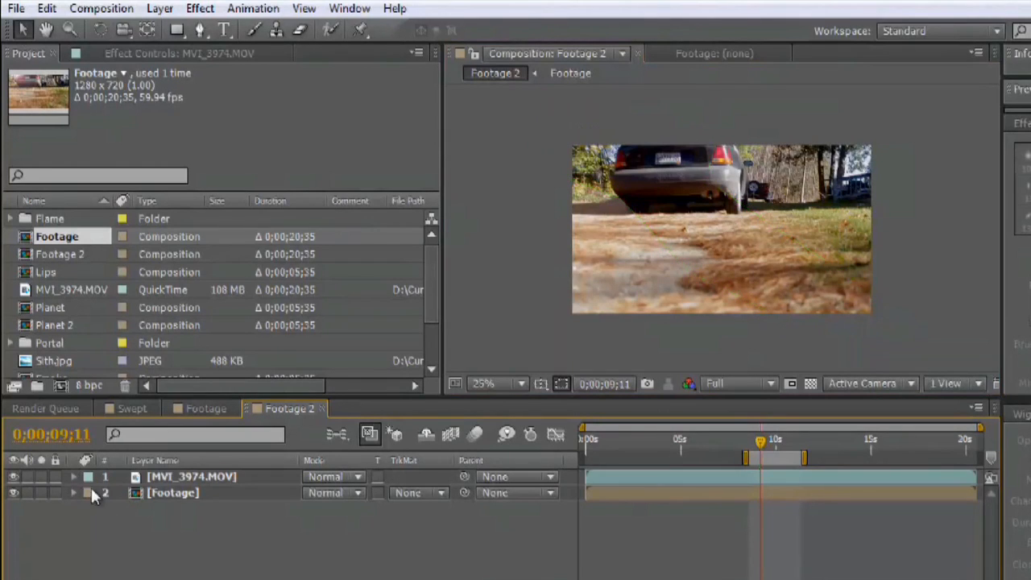
Expand the MVI_3974.MOV layer and its Masks group to reveal Mask 1 feather, opacity and expansion
{"action": "left_click", "coordinate": [73, 476]}
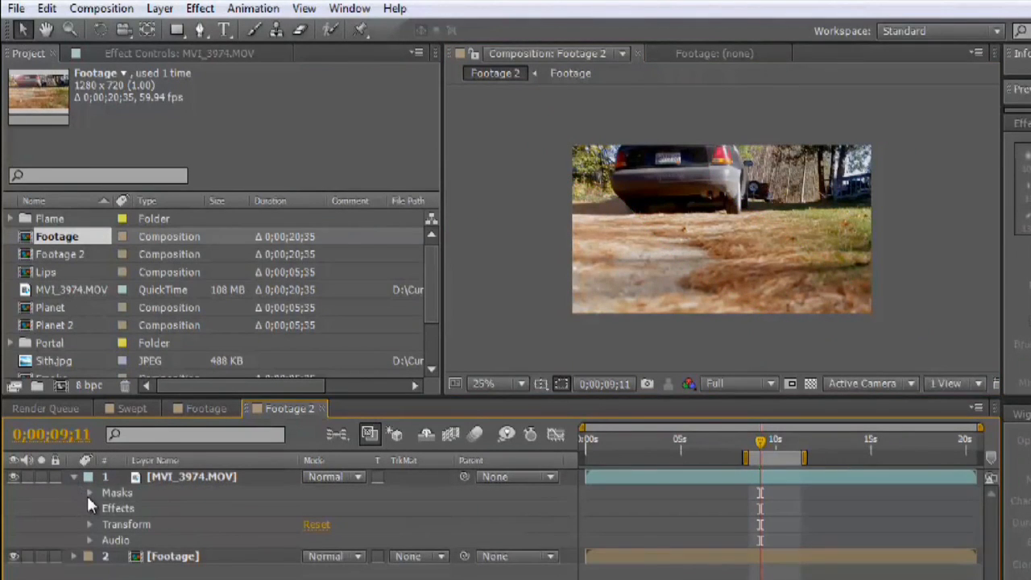
{"action": "left_click", "coordinate": [89, 493]}
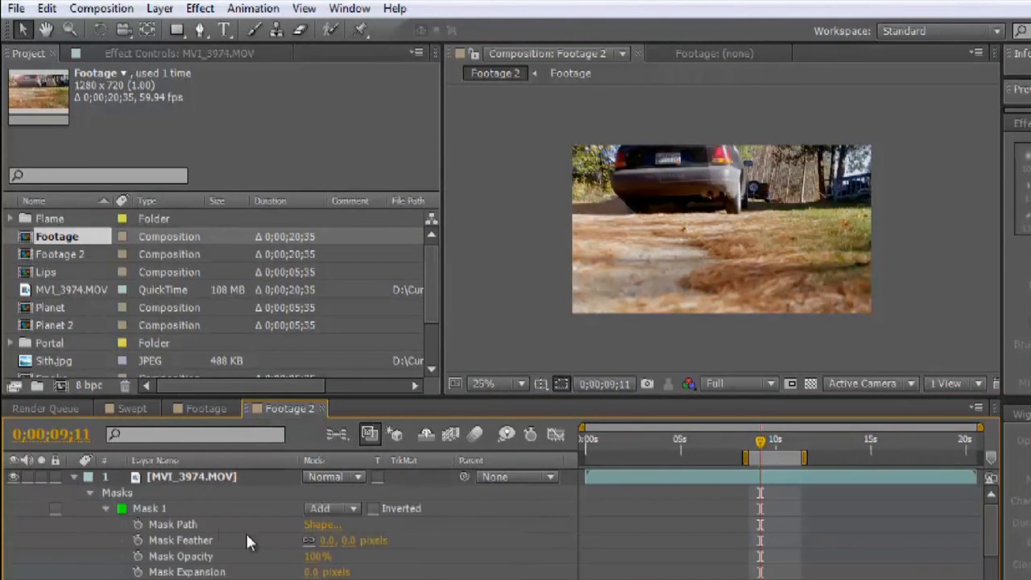